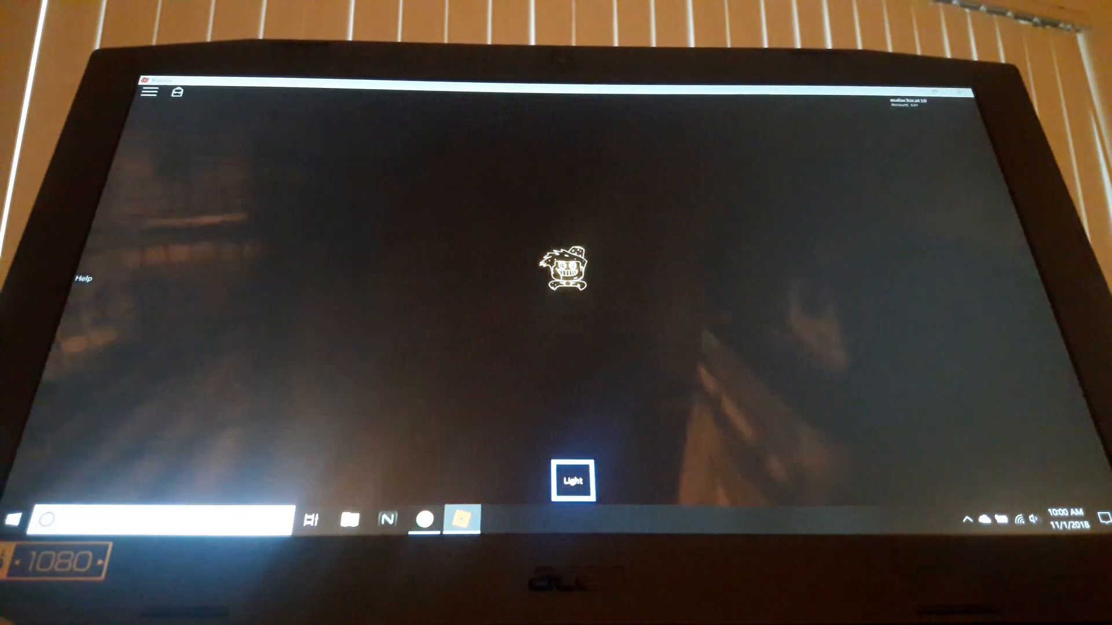
Turn on the character's light, revealing the wooden floorboards and ornate wall panel.
left_click(573, 480)
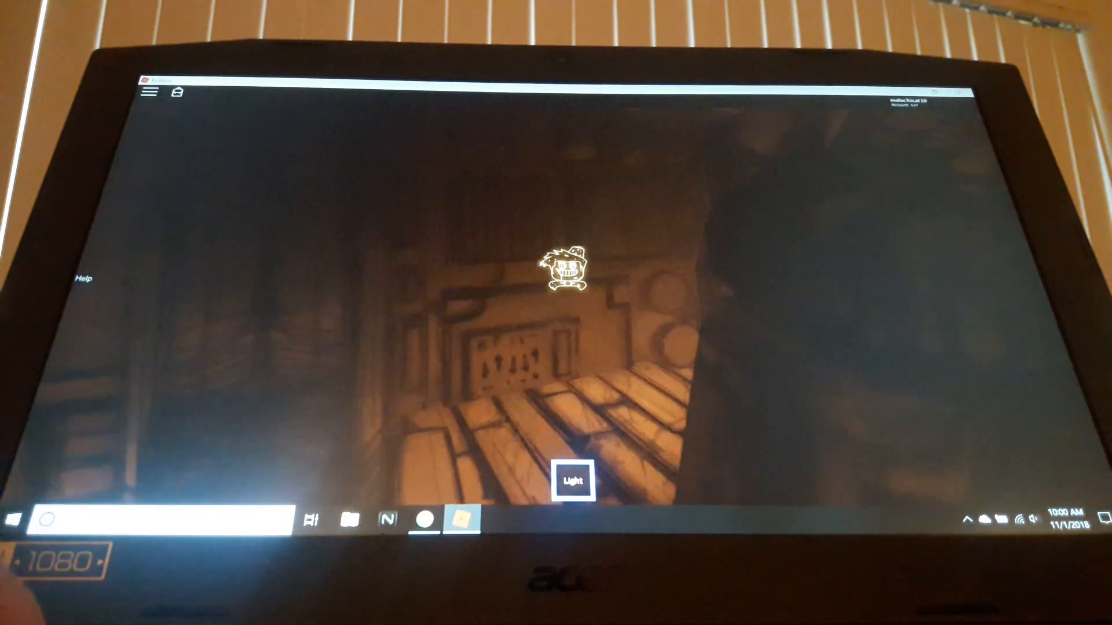